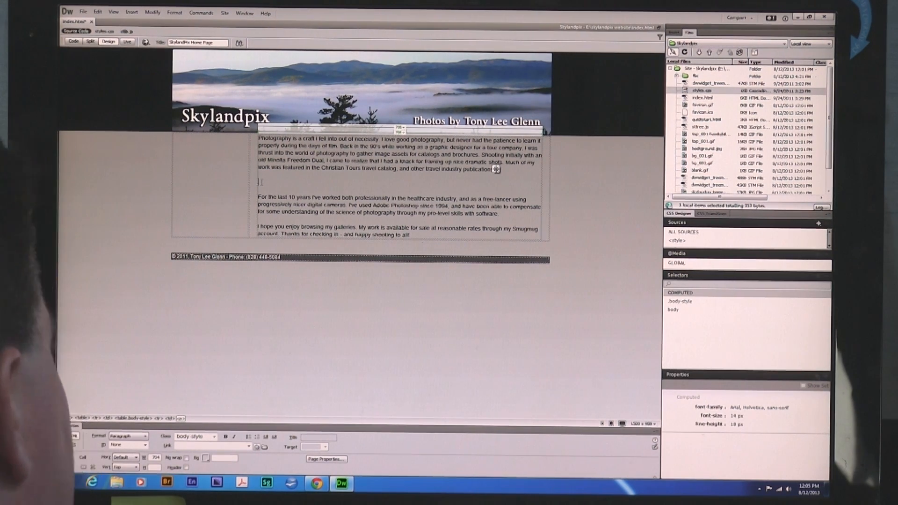
Step: Type 'Link to Tony's Video' on the empty line below the first paragraph
type("Link to Tony's")
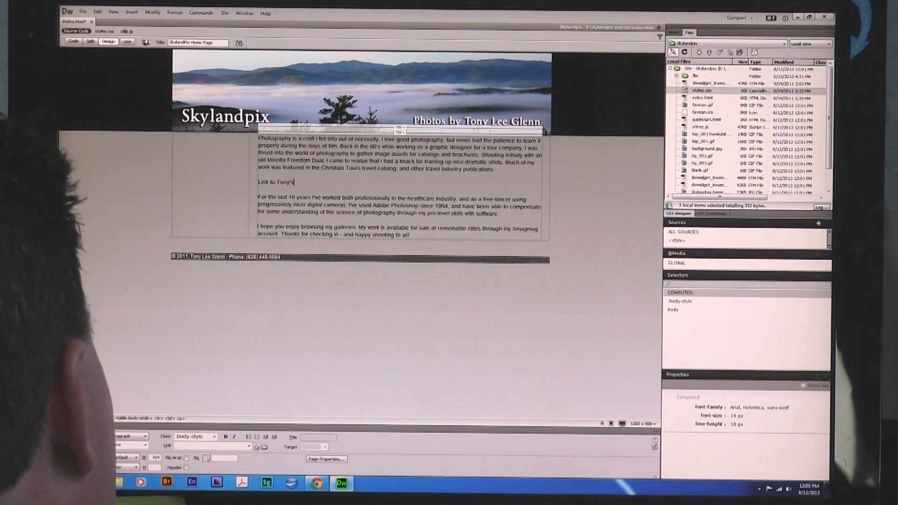
type("Video")
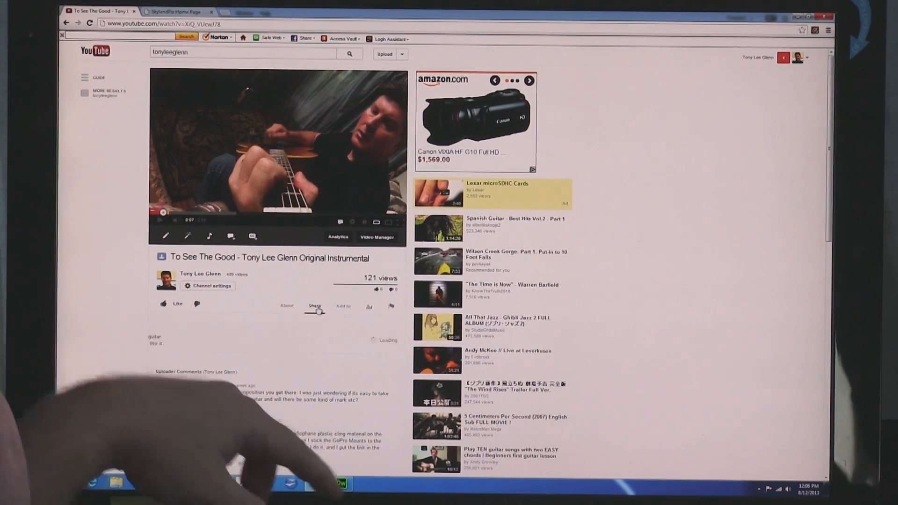
Step: Show the guitar video's youtu.be share link, then return to Dreamweaver
left_click(314, 306)
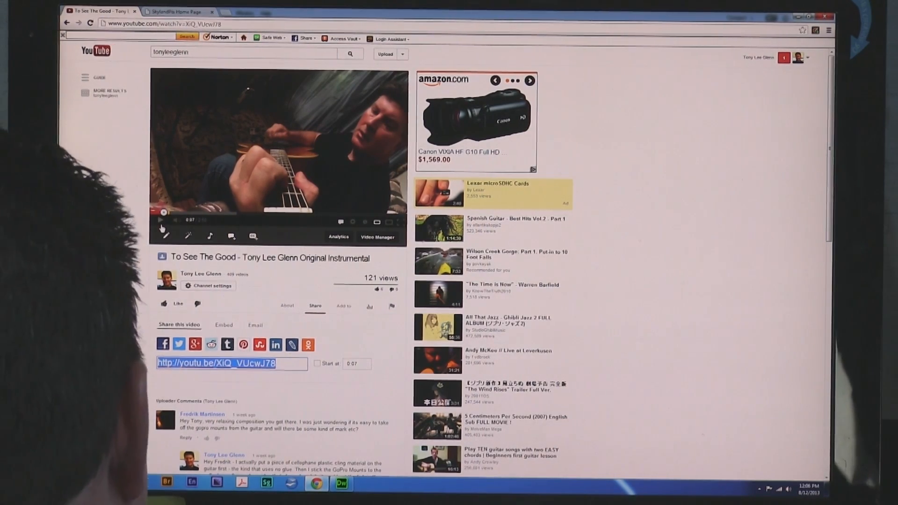
left_click(340, 485)
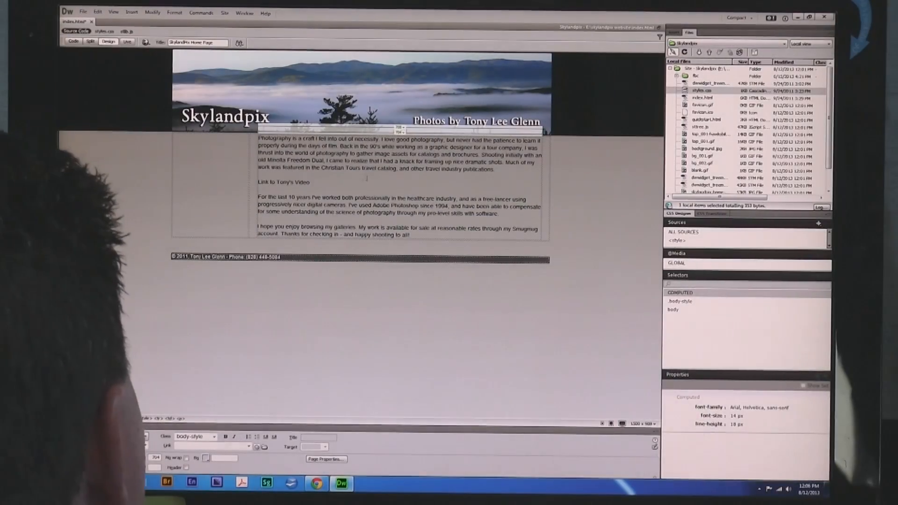
Step: Link 'Link to Tony's Video' to the youtu.be address with target _blank
double_click(286, 183)
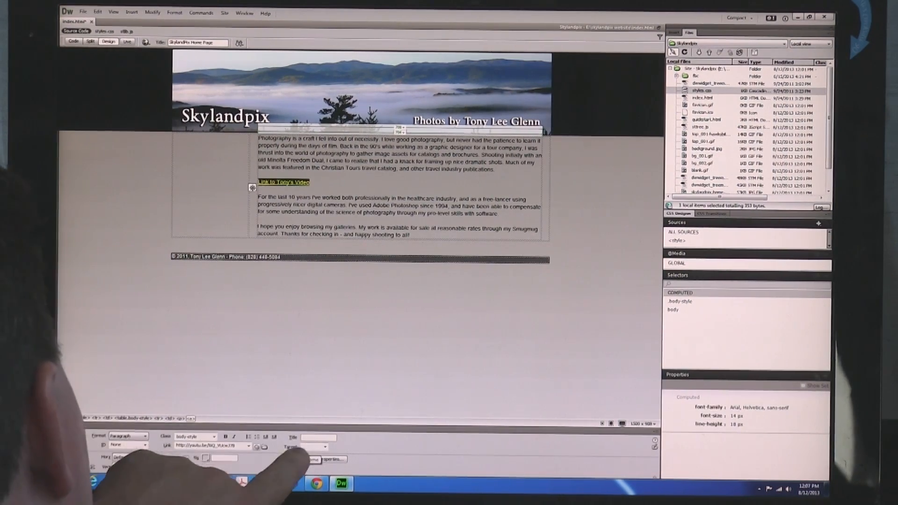
left_click(324, 447)
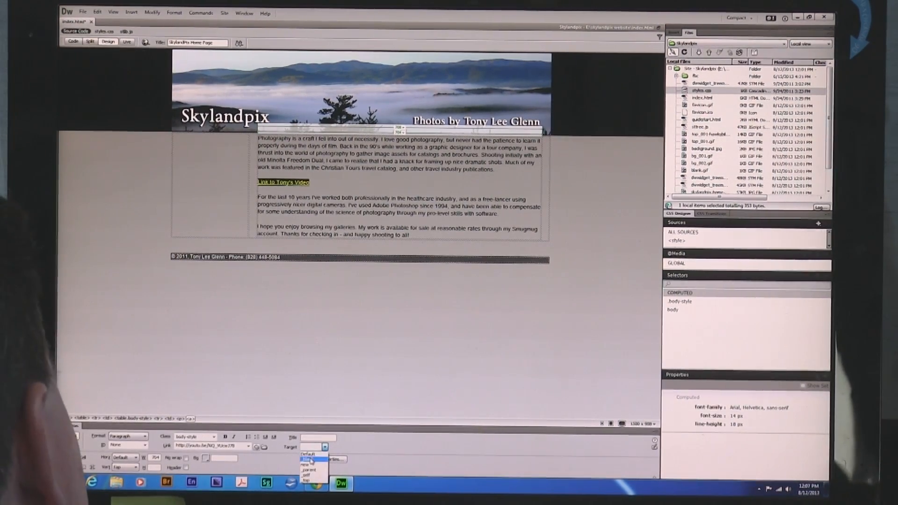
left_click(310, 458)
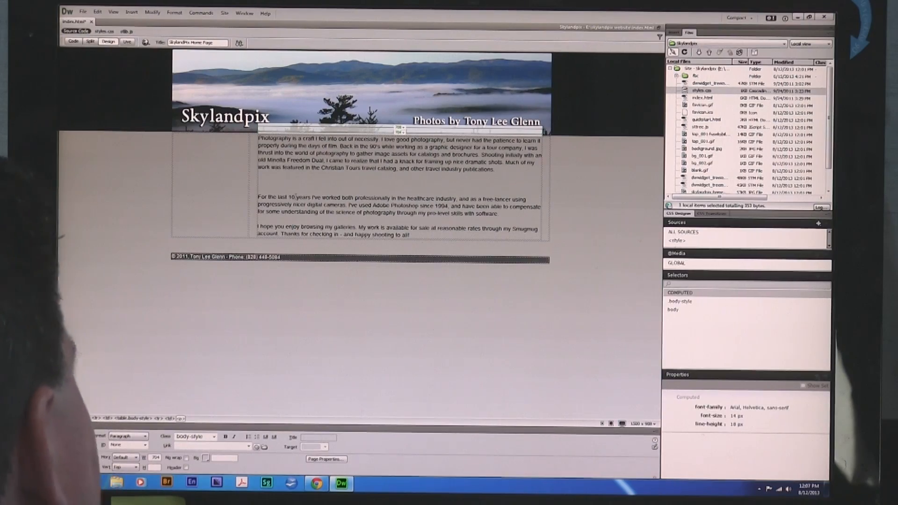
mouse_move(72, 43)
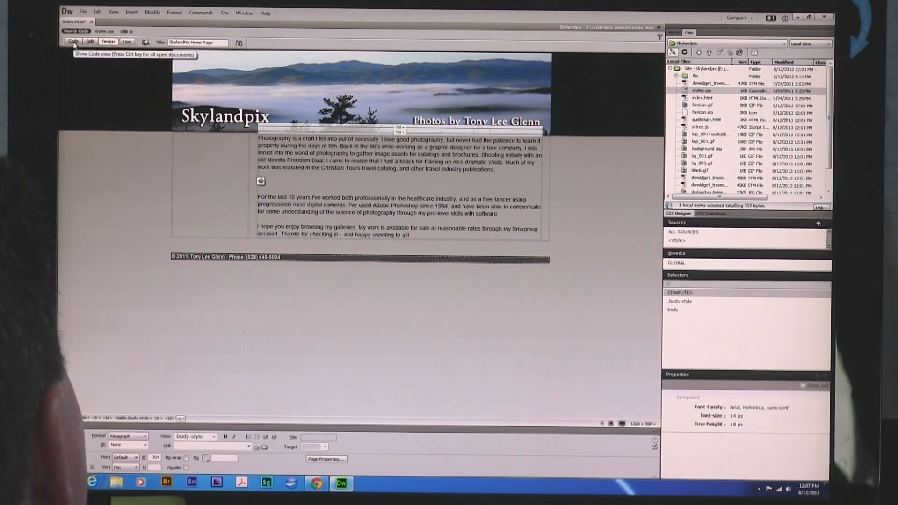
Step: Switch back to the YouTube guitar video page in Chrome
left_click(73, 41)
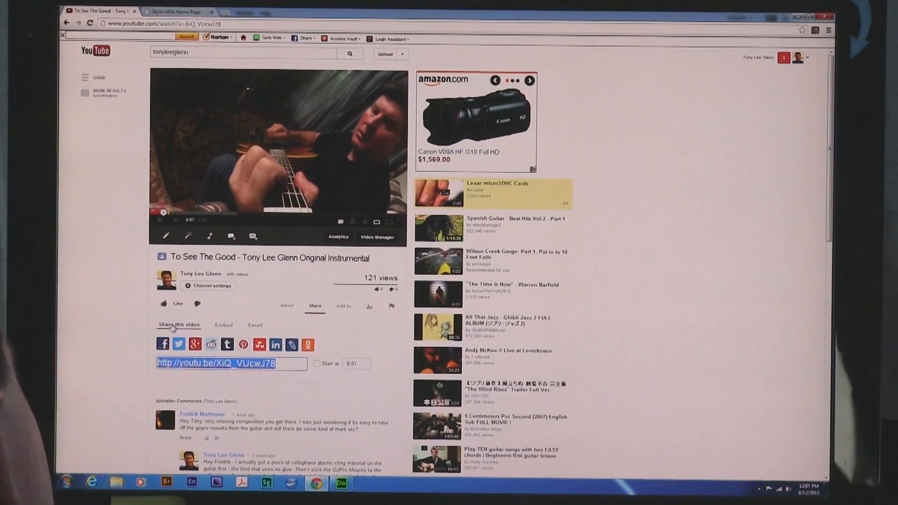
Step: Show the guitar video's embed code, sized 640 × 360 and then 853 × 480
left_click(223, 325)
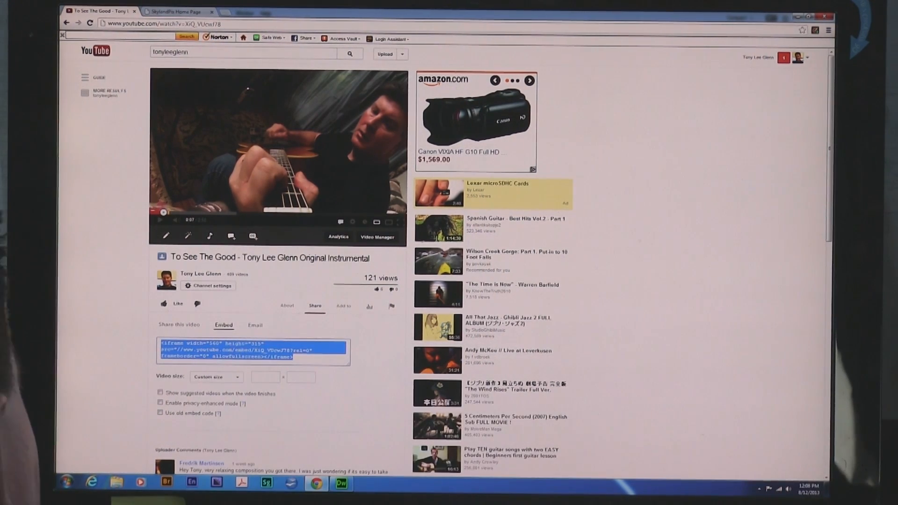
left_click(216, 376)
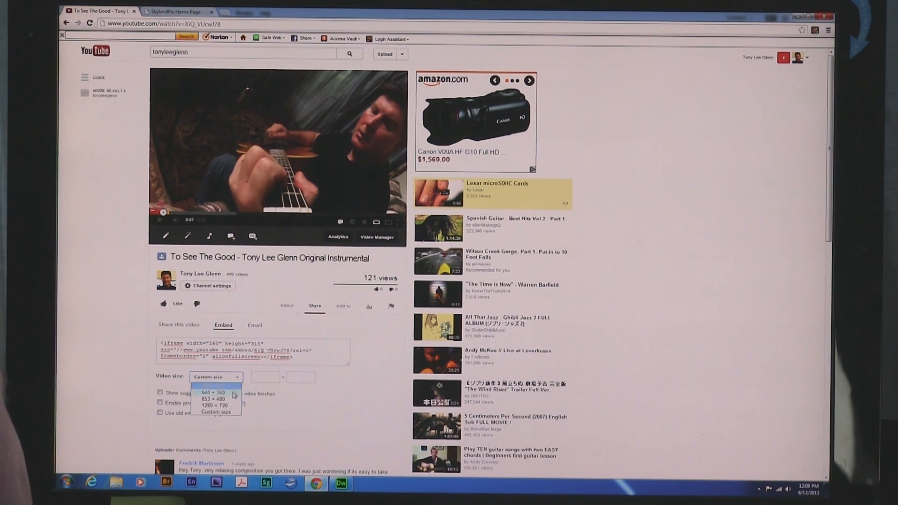
left_click(213, 392)
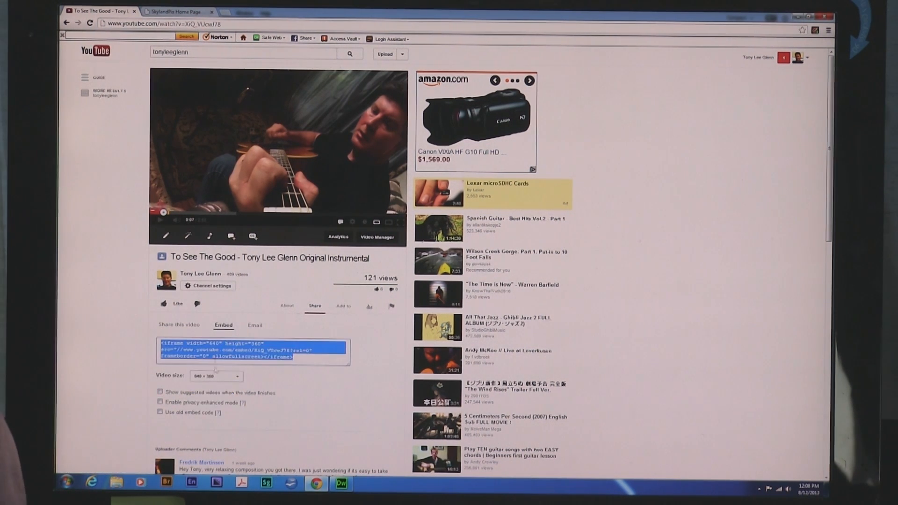
left_click(216, 376)
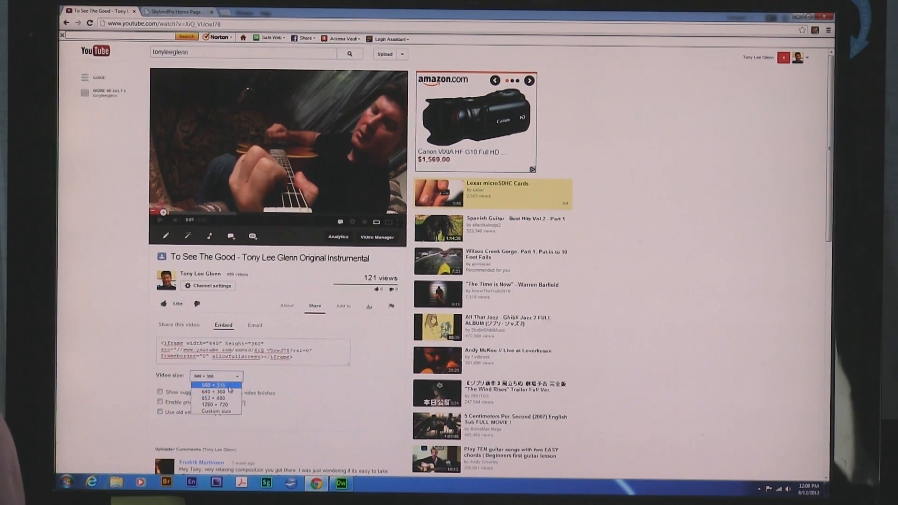
left_click(216, 403)
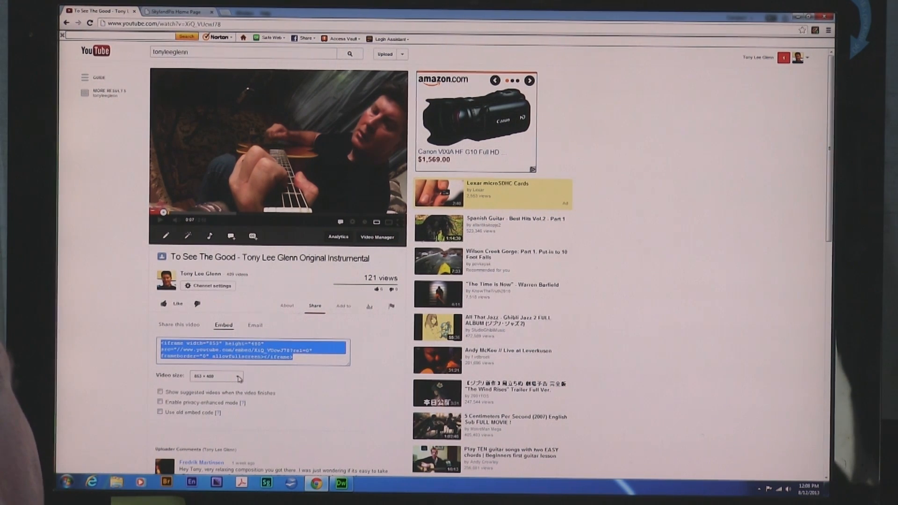
Step: Set a custom 480 × 270 embed size, suggested videos off, and select the code
left_click(216, 376)
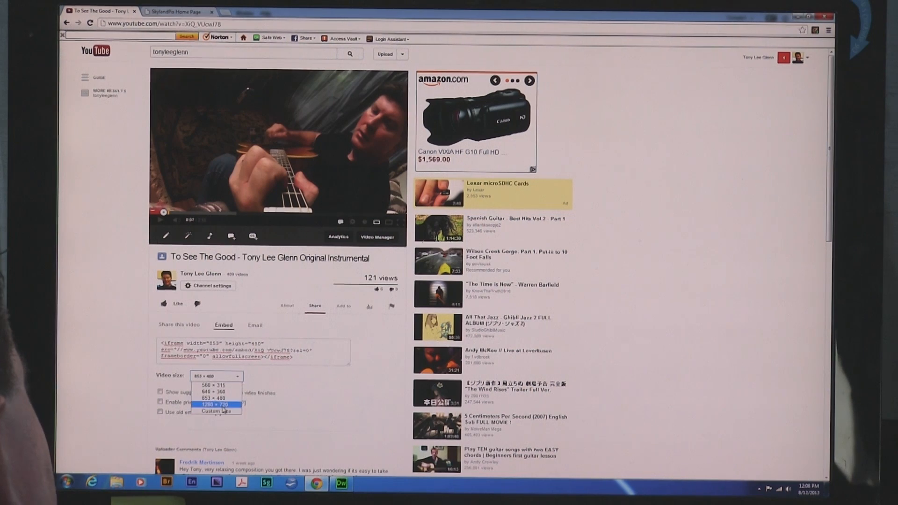
left_click(216, 404)
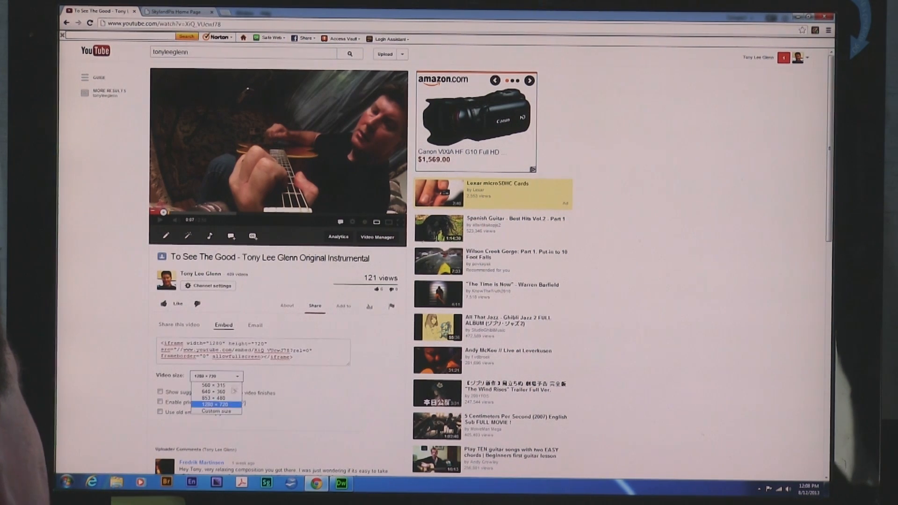
left_click(215, 411)
type("480")
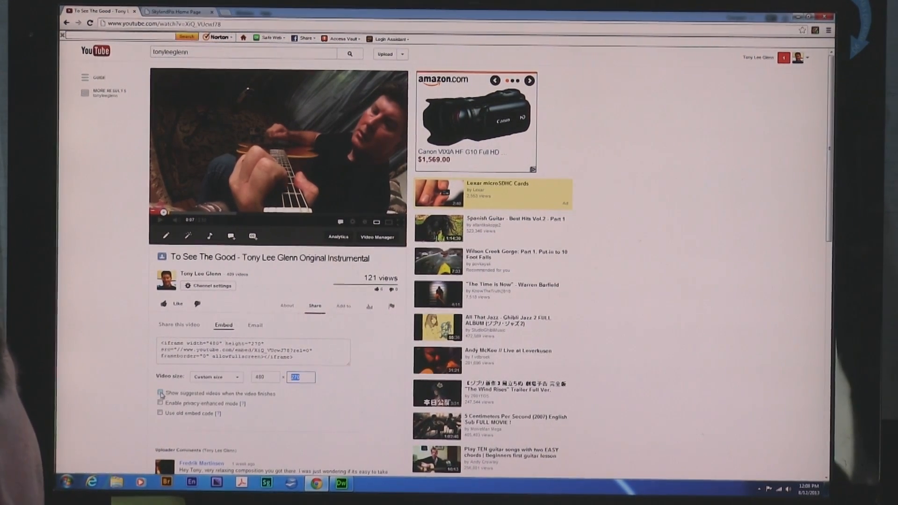
left_click(160, 393)
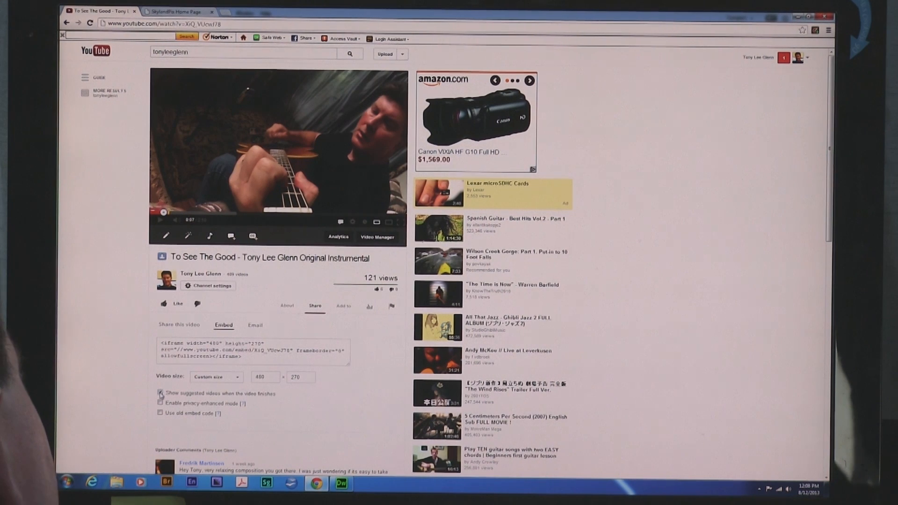
left_click(160, 393)
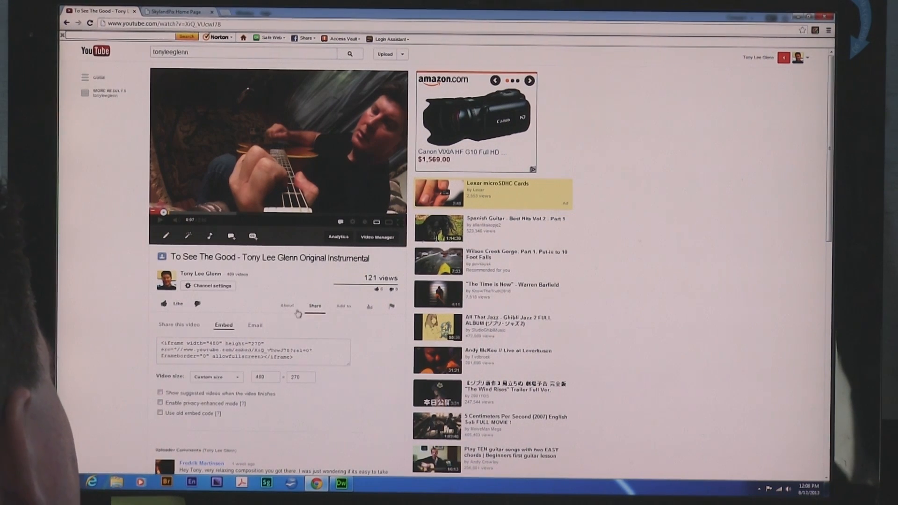
triple_click(247, 349)
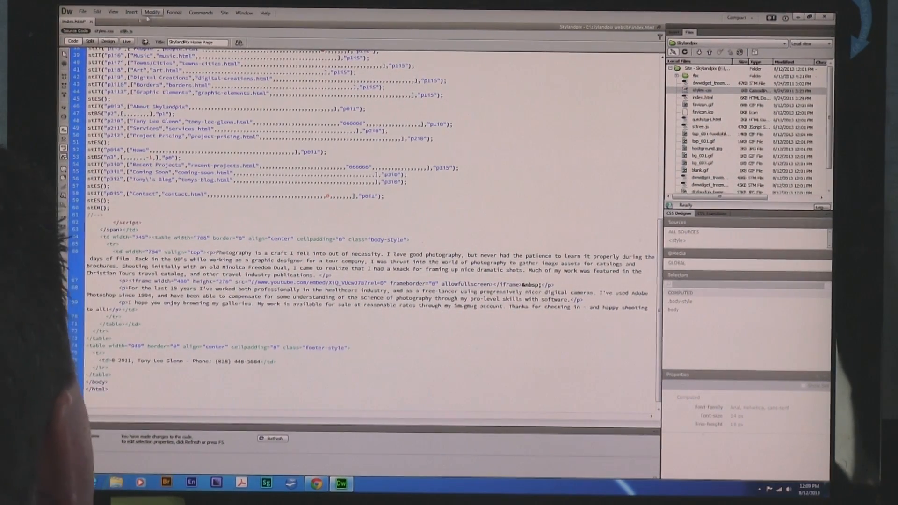
Step: Preview the page with the 480 × 270 guitar video iframe embedded
left_click(106, 42)
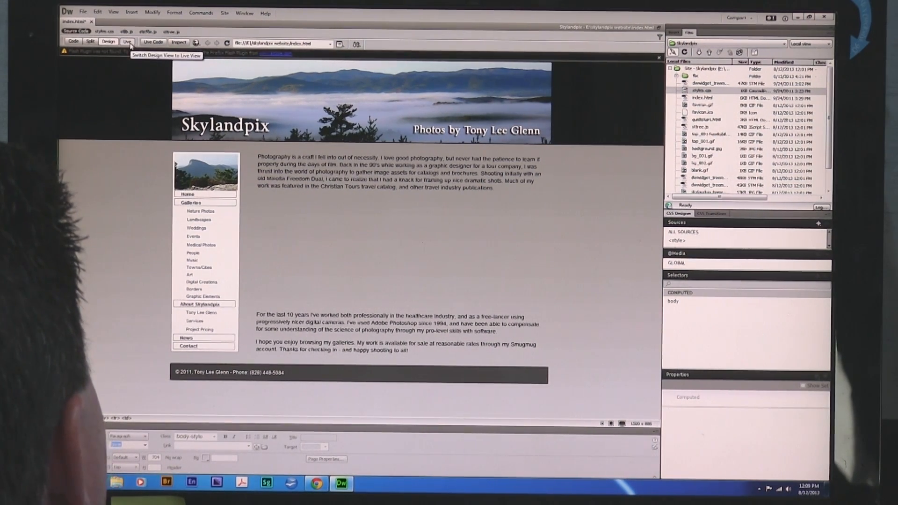
Step: Turn off Live View and select the video placeholder box
left_click(127, 42)
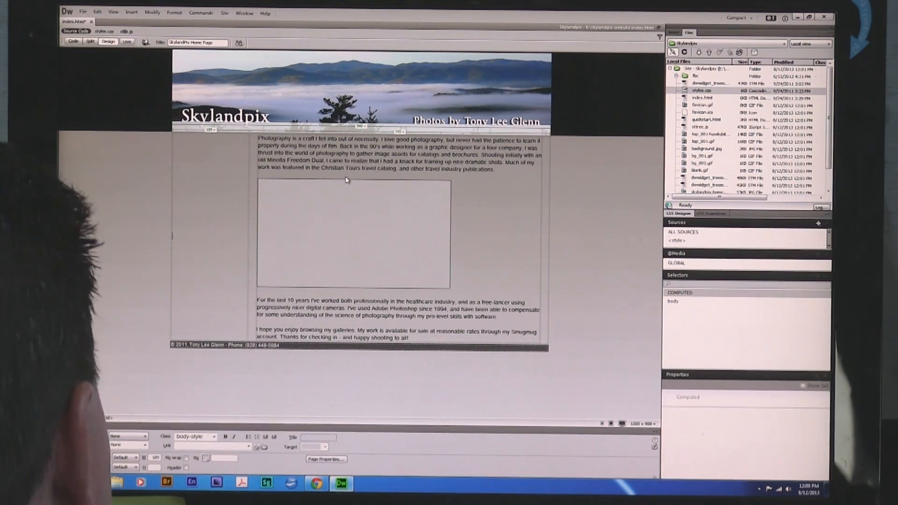
left_click(344, 184)
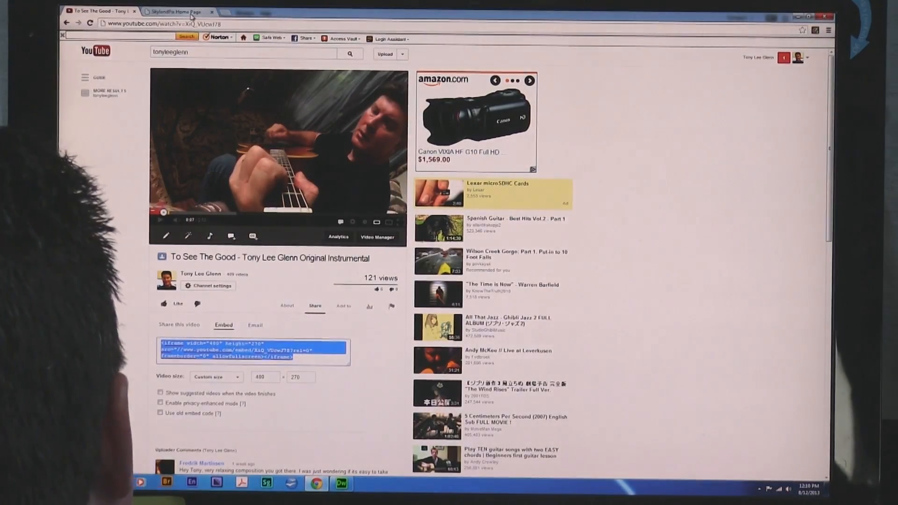
Step: View the live Skylandpix Home Page tab with the embedded guitar video
left_click(169, 9)
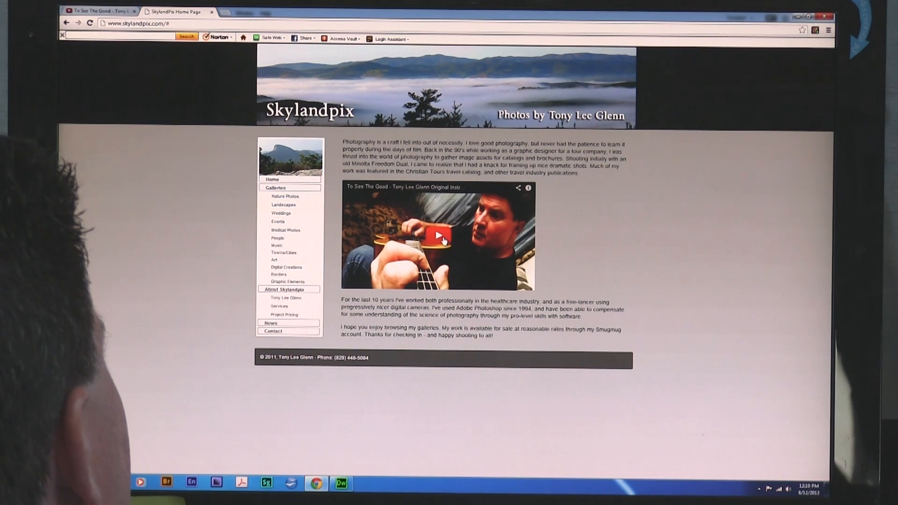
Step: Play the embedded guitar video and close the ad overlay
left_click(439, 239)
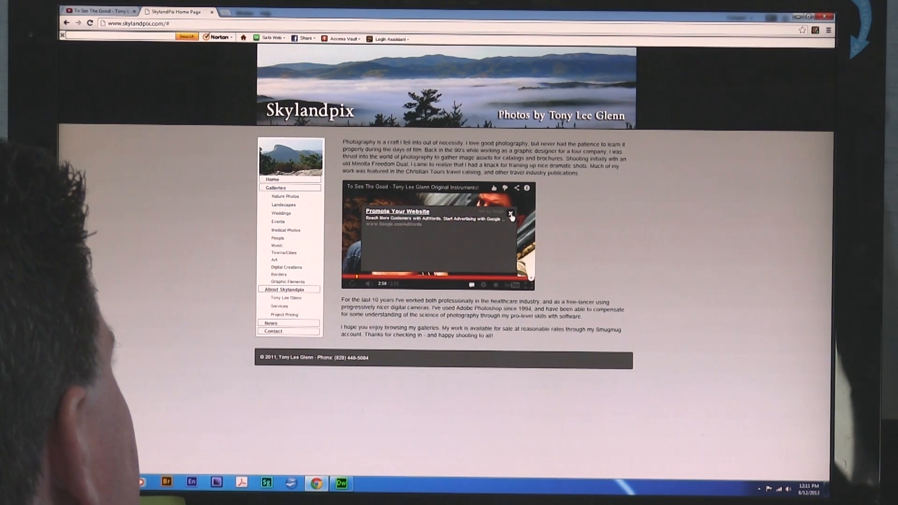
left_click(512, 214)
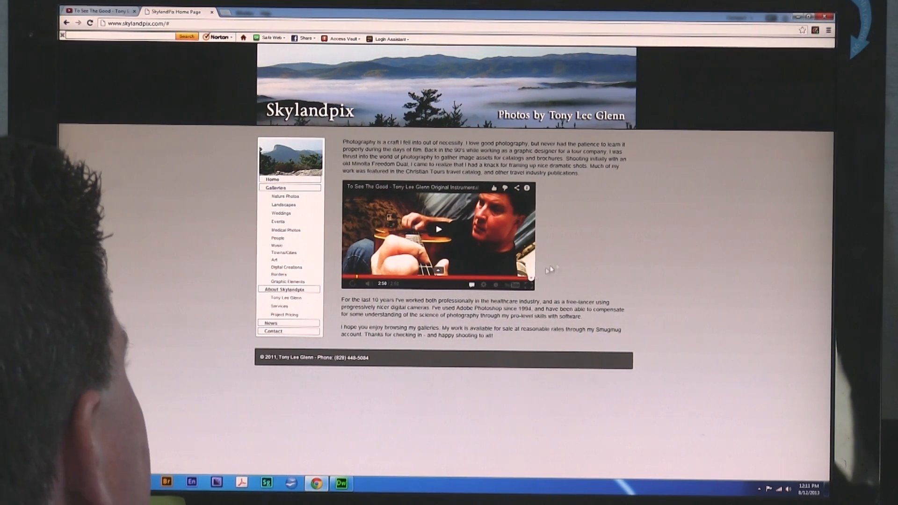
mouse_move(553, 207)
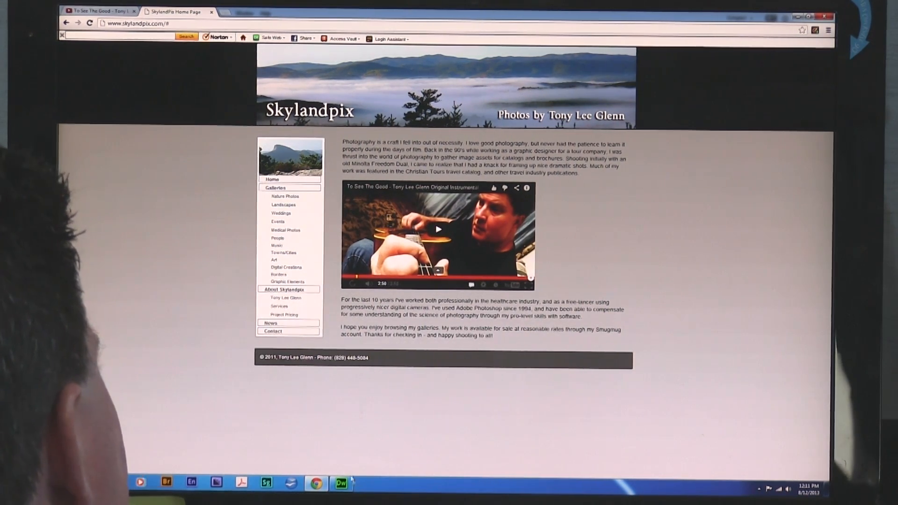
mouse_move(342, 483)
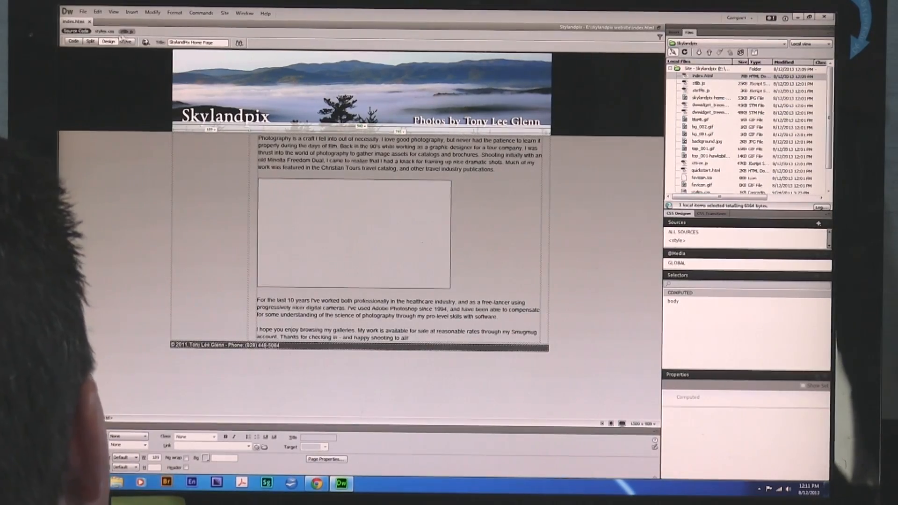
Step: Inspect the guitar video's iframe in Code view, then return to Design view
left_click(73, 42)
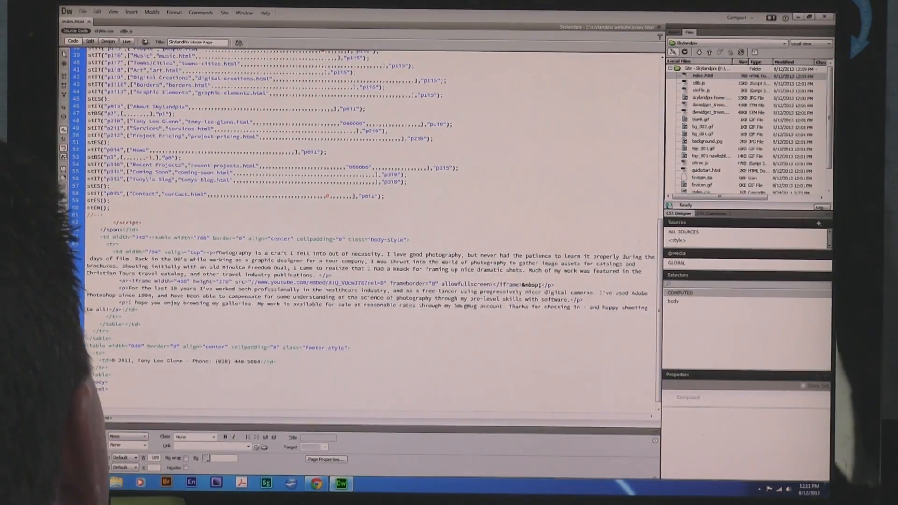
left_click(110, 42)
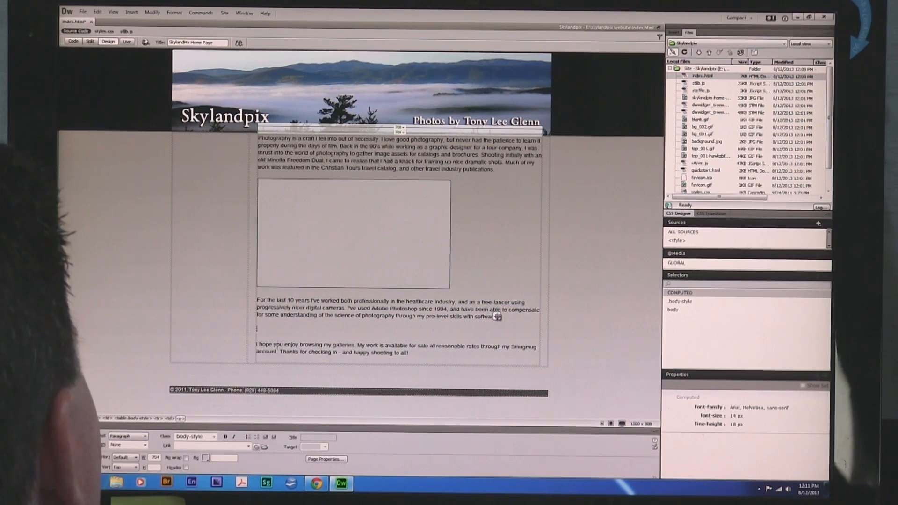
mouse_move(73, 43)
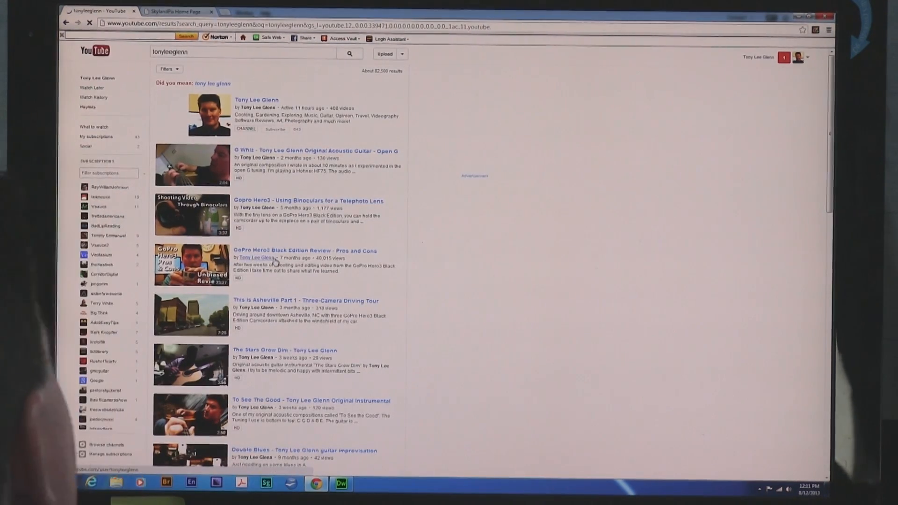
mouse_move(280, 260)
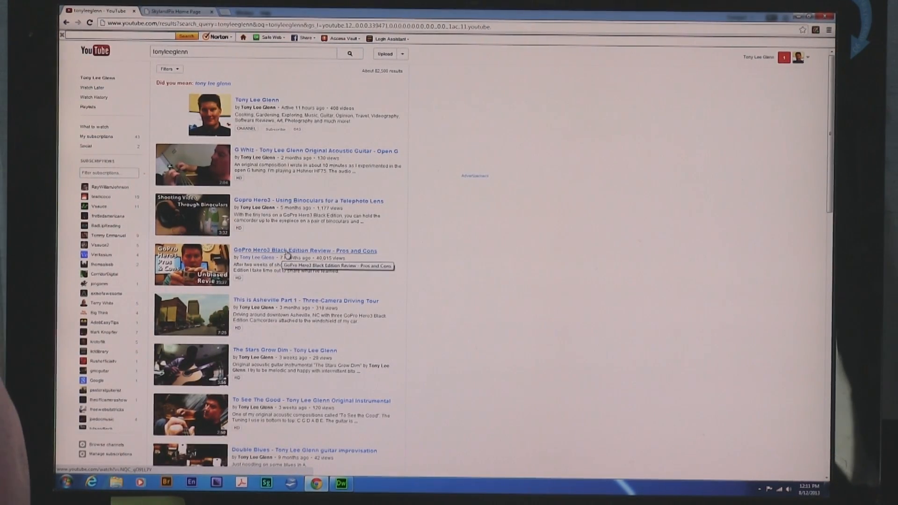
Step: Get the GoPro Hero3 Black Edition review's 560 × 315 embed code, including suggested videos
left_click(290, 250)
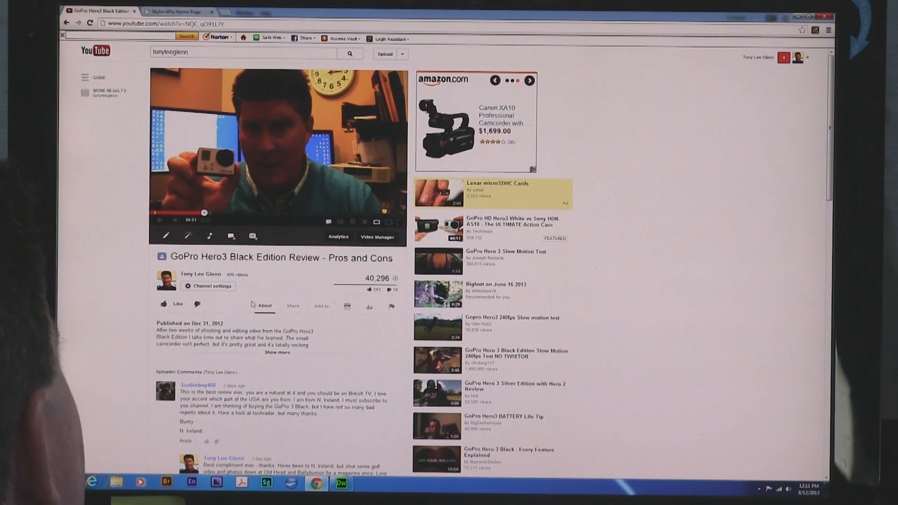
left_click(293, 305)
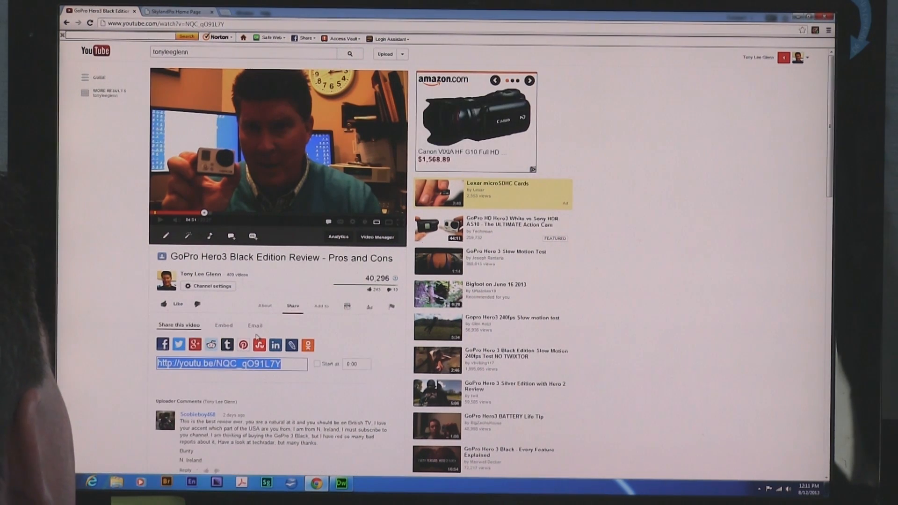
left_click(223, 325)
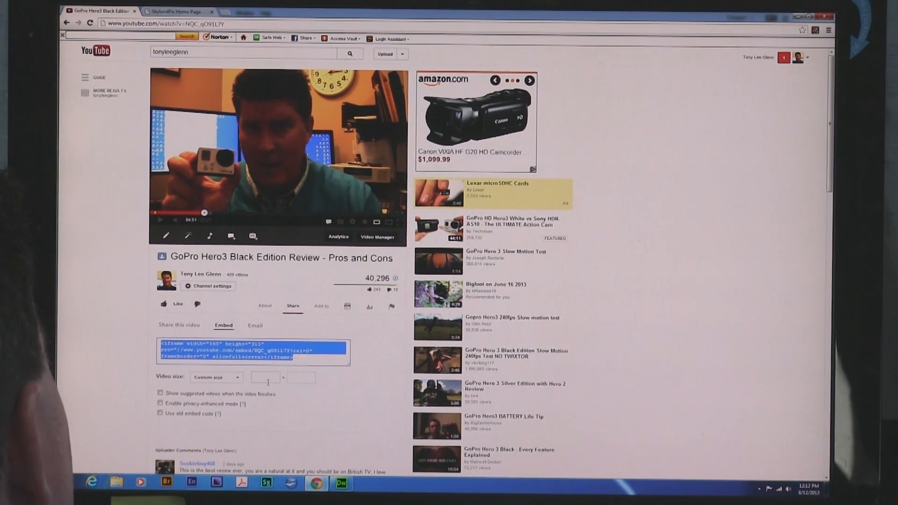
left_click(215, 377)
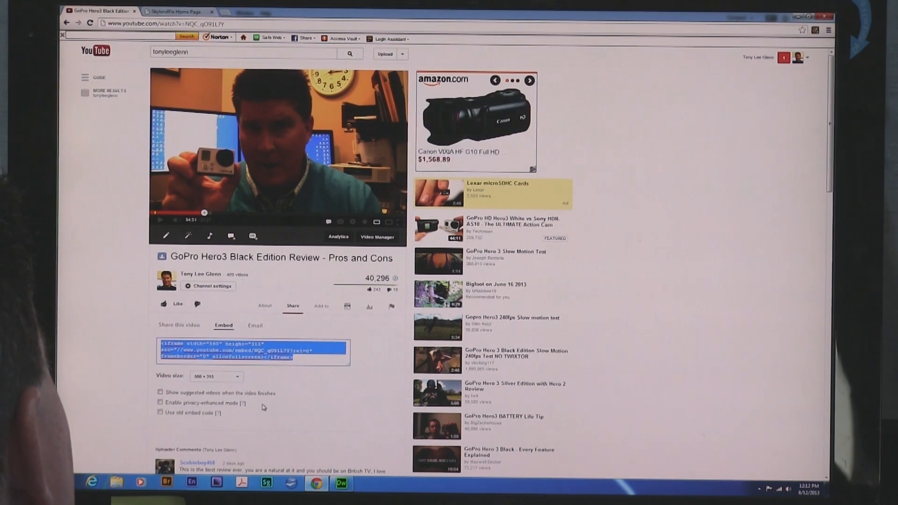
left_click(160, 393)
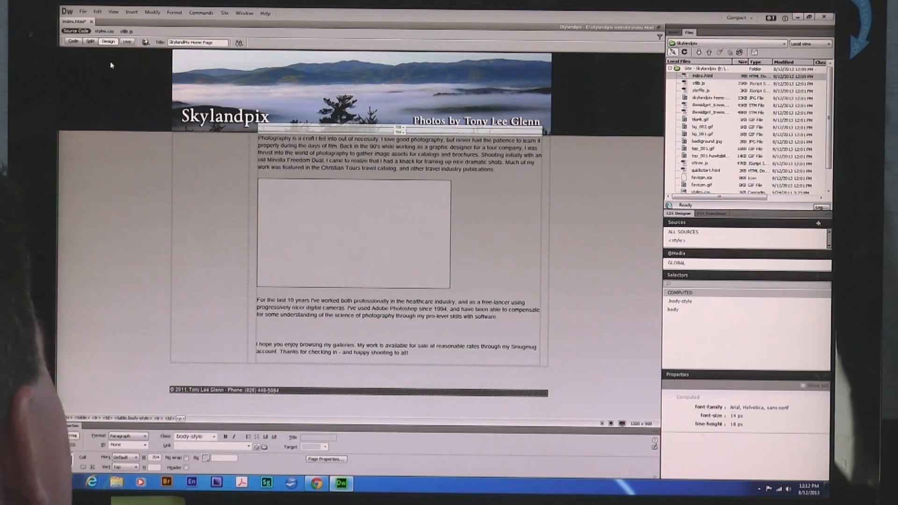
Step: Paste the GoPro review's 560 × 315 iframe into the empty paragraph, return to Design view
left_click(74, 41)
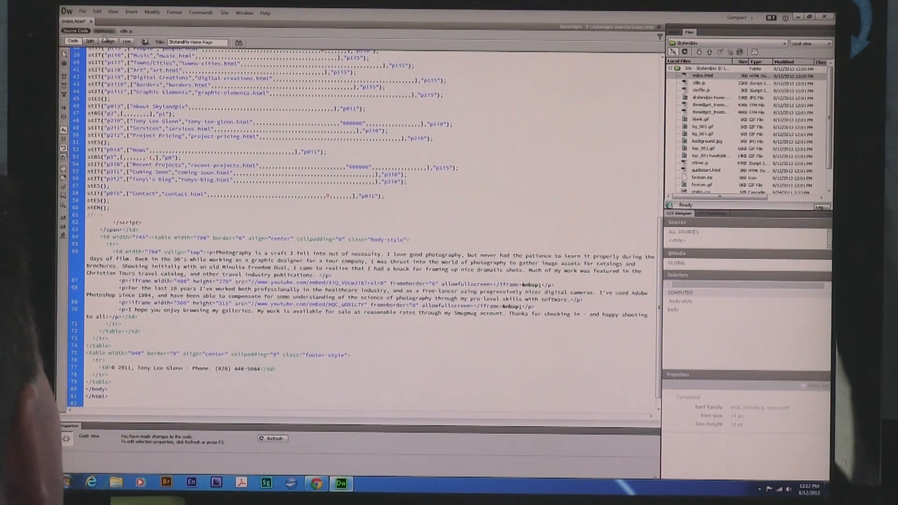
left_click(108, 42)
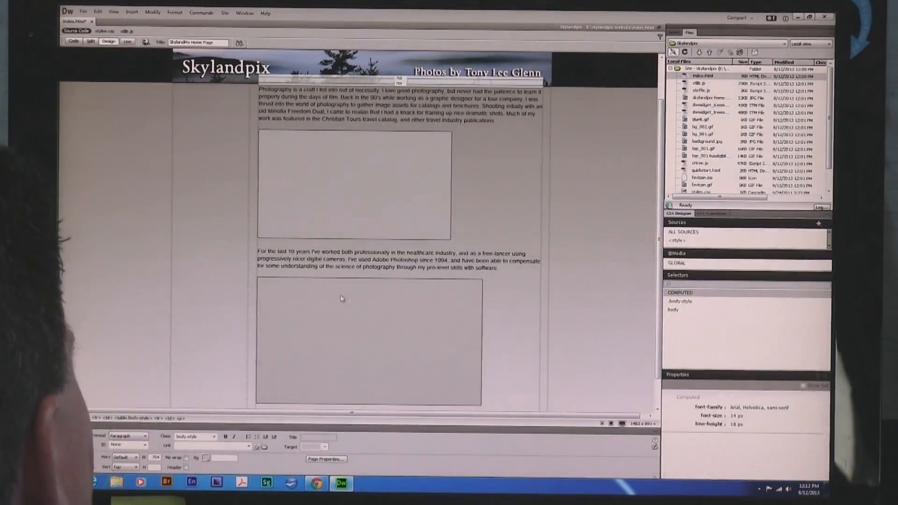
mouse_move(400, 323)
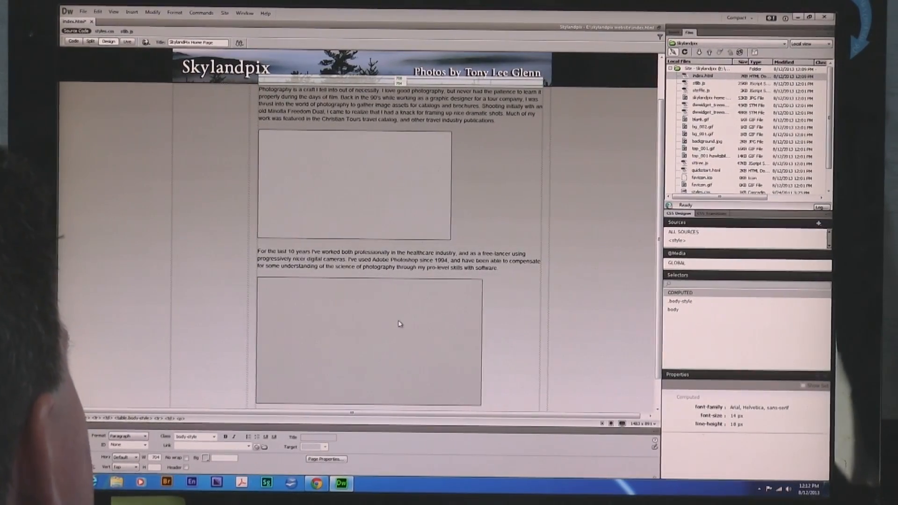
left_click(80, 12)
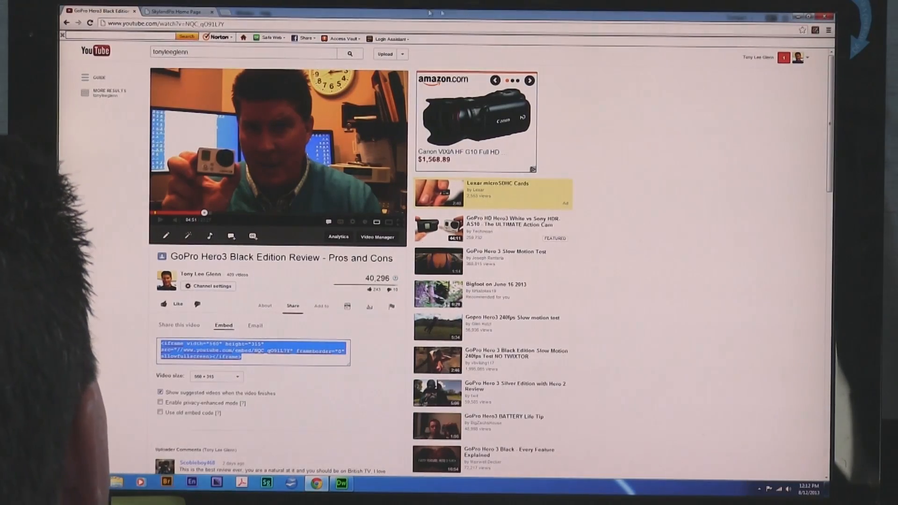
Step: On the live Skylandpix home page, scroll down and play the GoPro review video
left_click(174, 11)
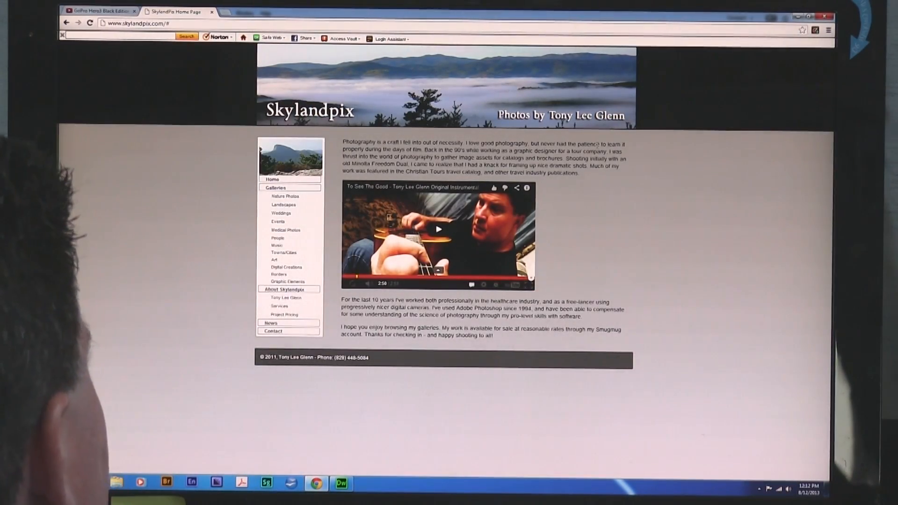
scroll("down", 3)
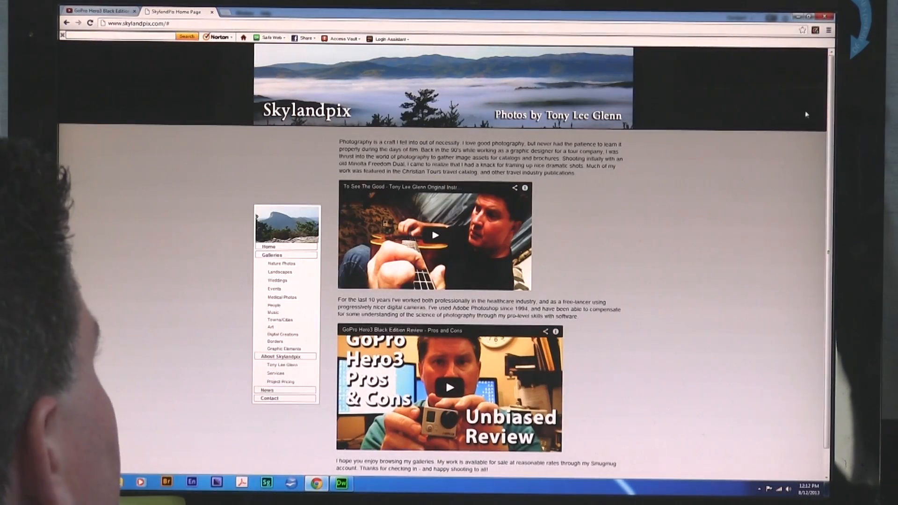
scroll("down", 3)
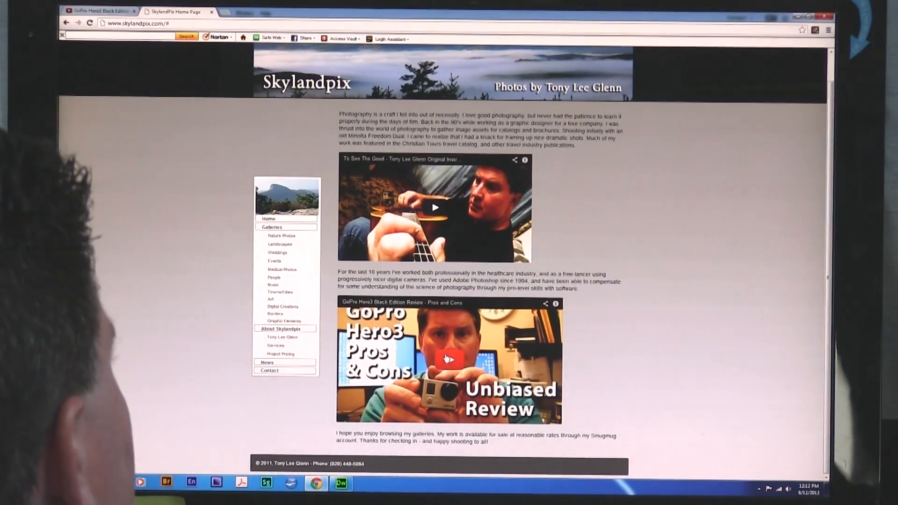
left_click(444, 359)
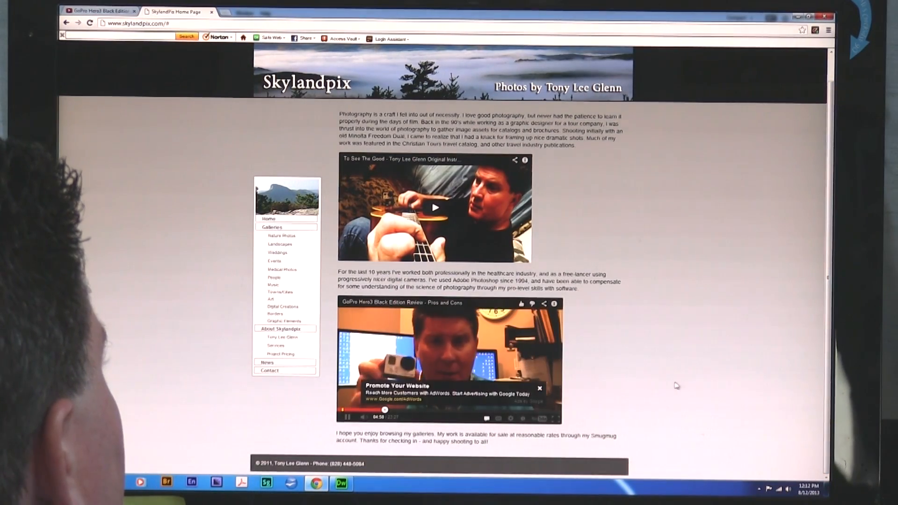